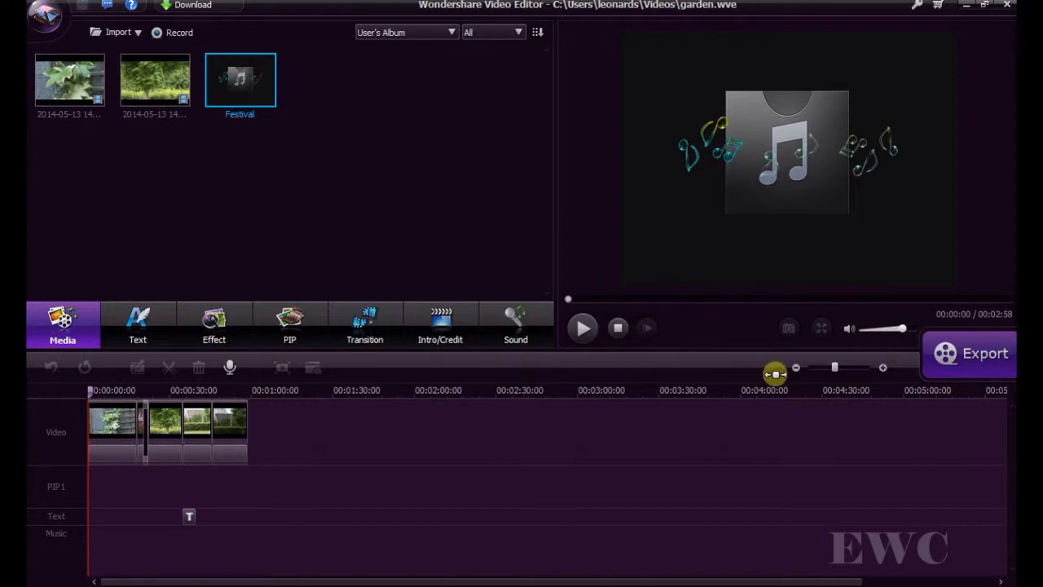
Step: Zoom the timeline in so each garden clip and its name is clearly visible
{"action": "left_click_drag", "start_coordinate": [772, 373], "coordinate": [834, 366]}
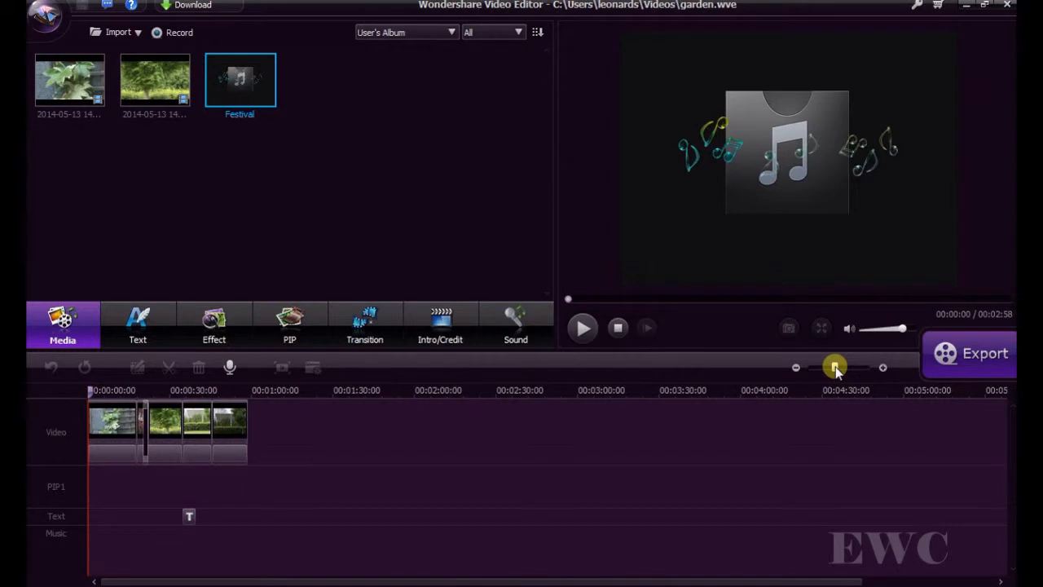
{"action": "left_click_drag", "start_coordinate": [834, 367], "coordinate": [846, 367]}
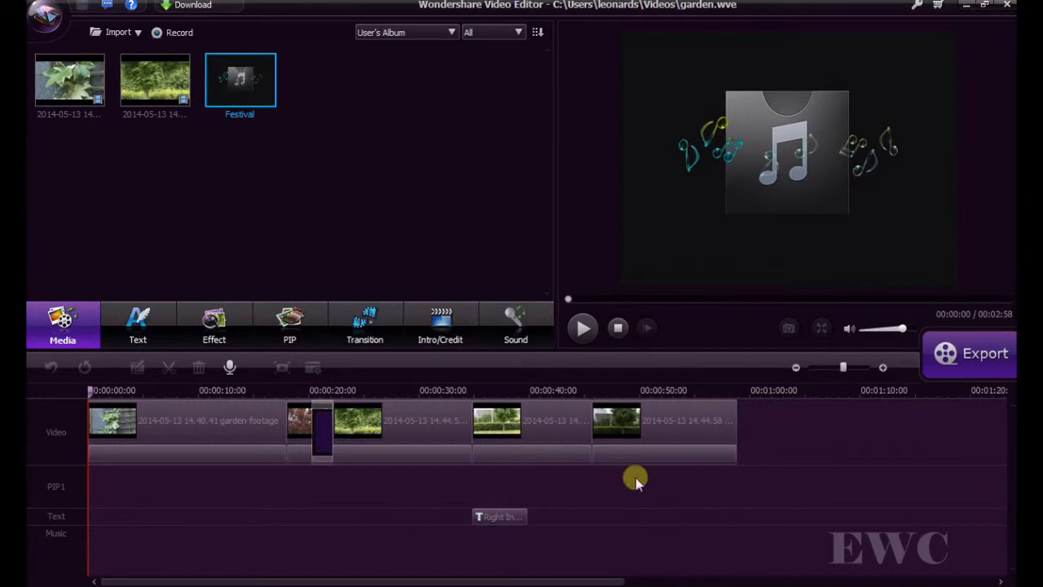
{"action": "mouse_move", "coordinate": [619, 485]}
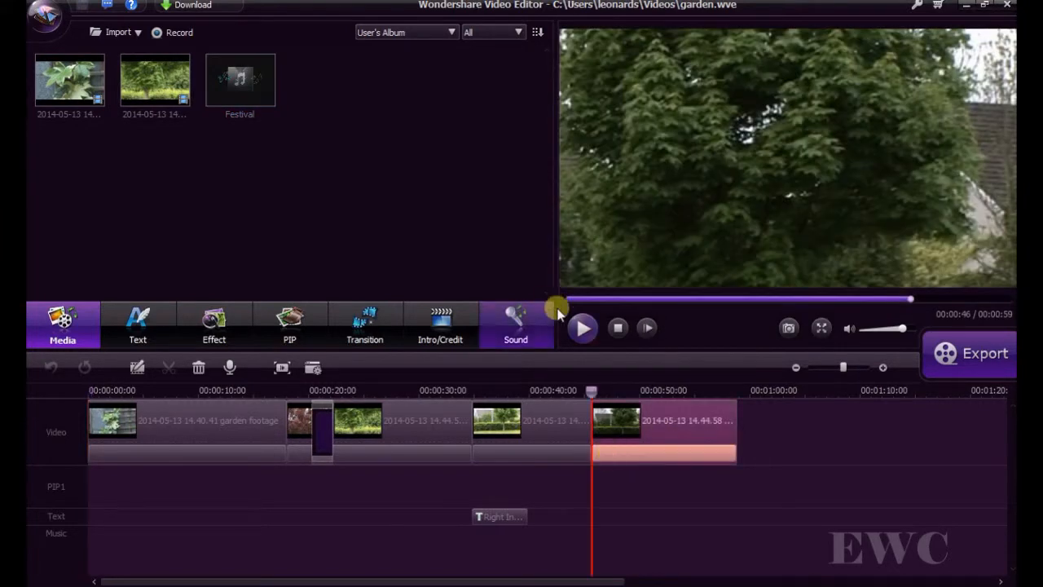
Step: Preview the project, then Audio Detach the last garden clip so its sound sits on the audio track
{"action": "left_click", "coordinate": [583, 328]}
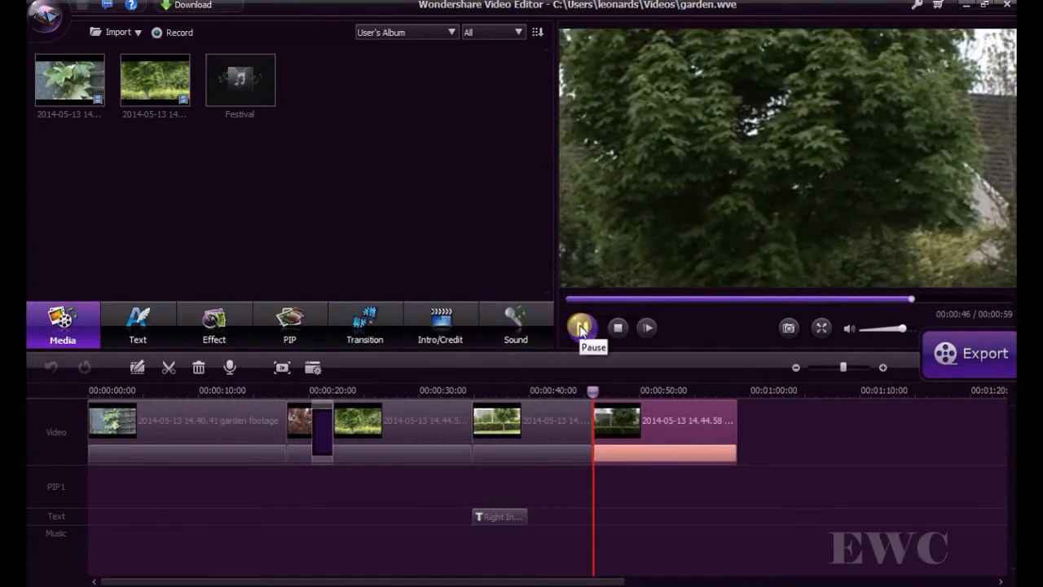
{"action": "left_click", "coordinate": [582, 326]}
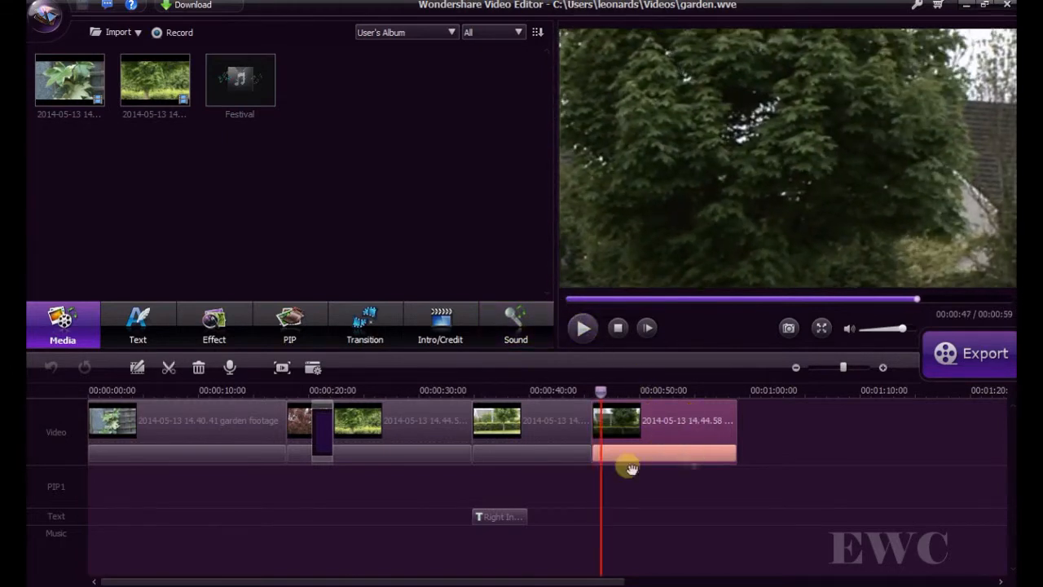
{"action": "mouse_move", "coordinate": [668, 444]}
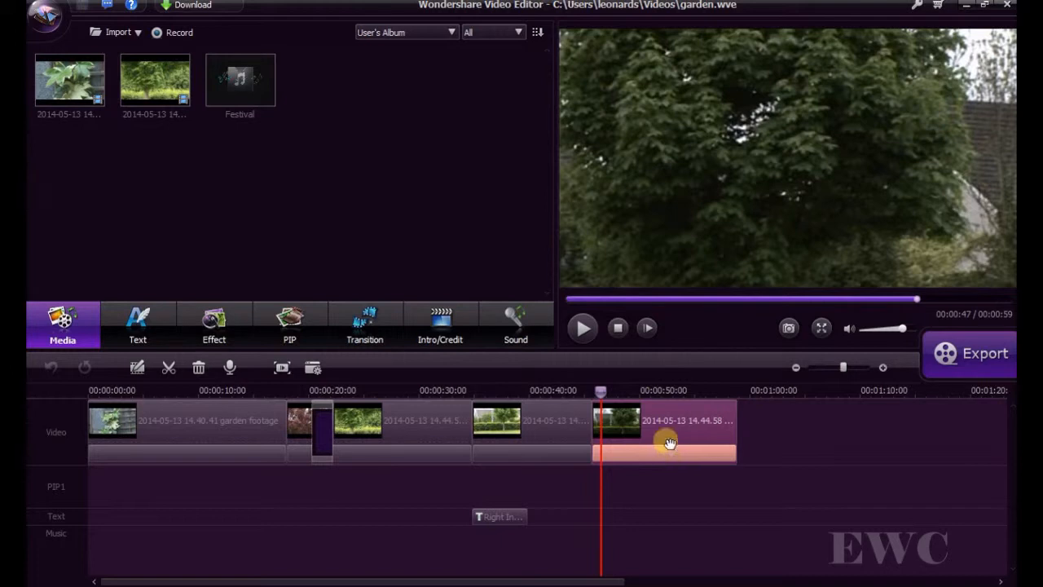
{"action": "right_click", "coordinate": [668, 440]}
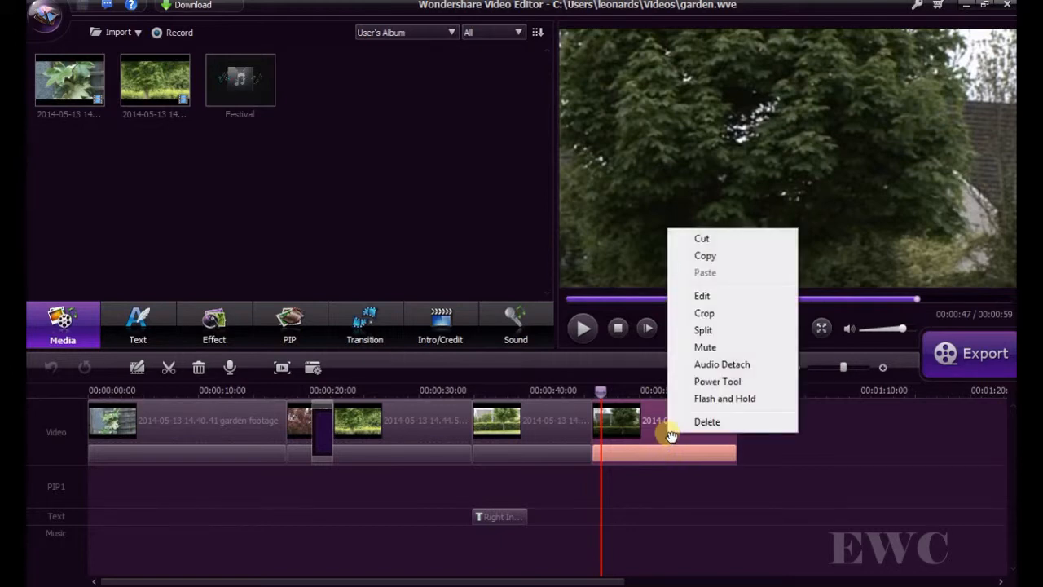
{"action": "mouse_move", "coordinate": [688, 432]}
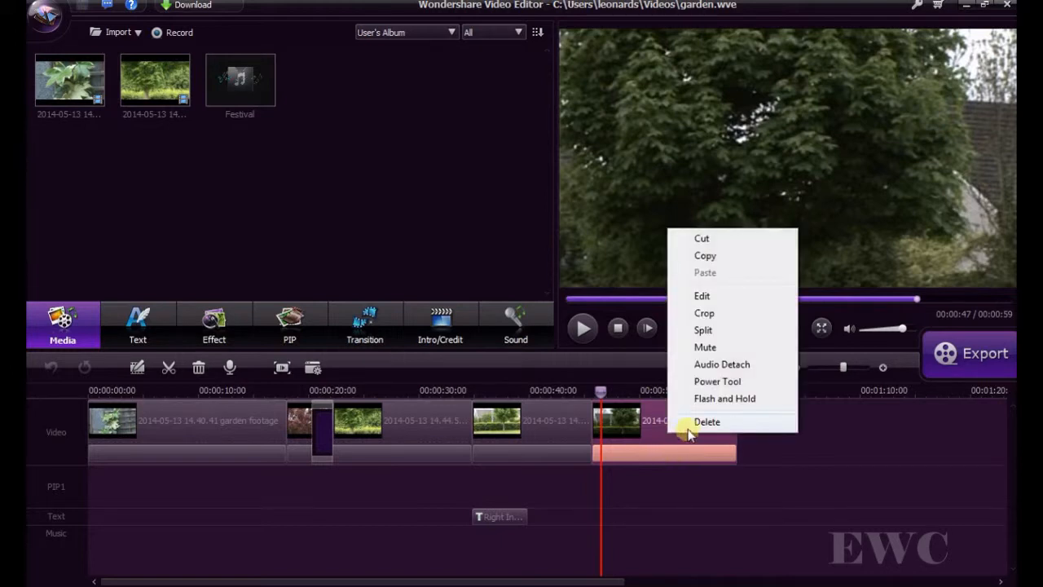
{"action": "mouse_move", "coordinate": [706, 365]}
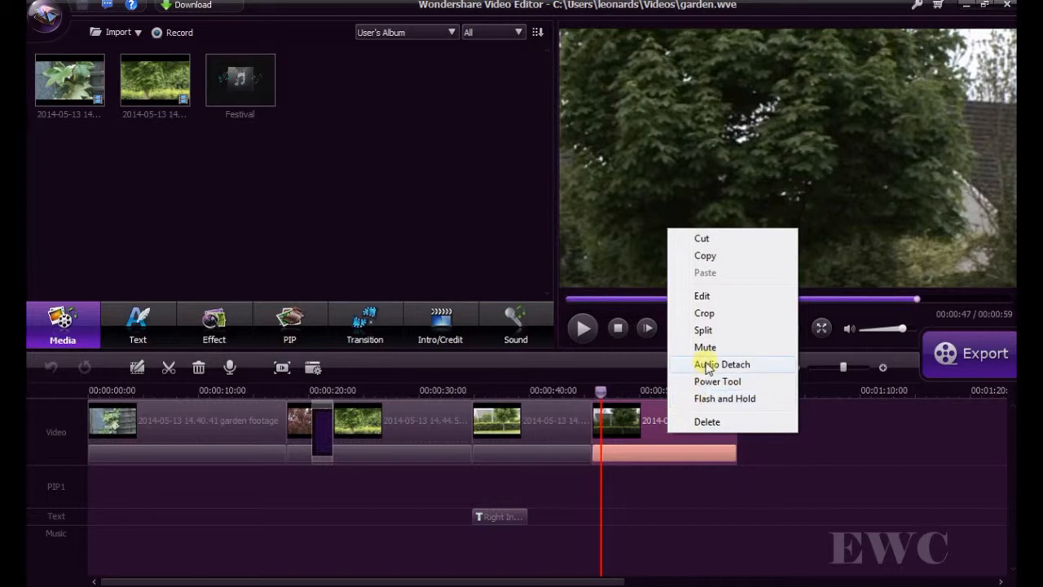
{"action": "left_click", "coordinate": [720, 363]}
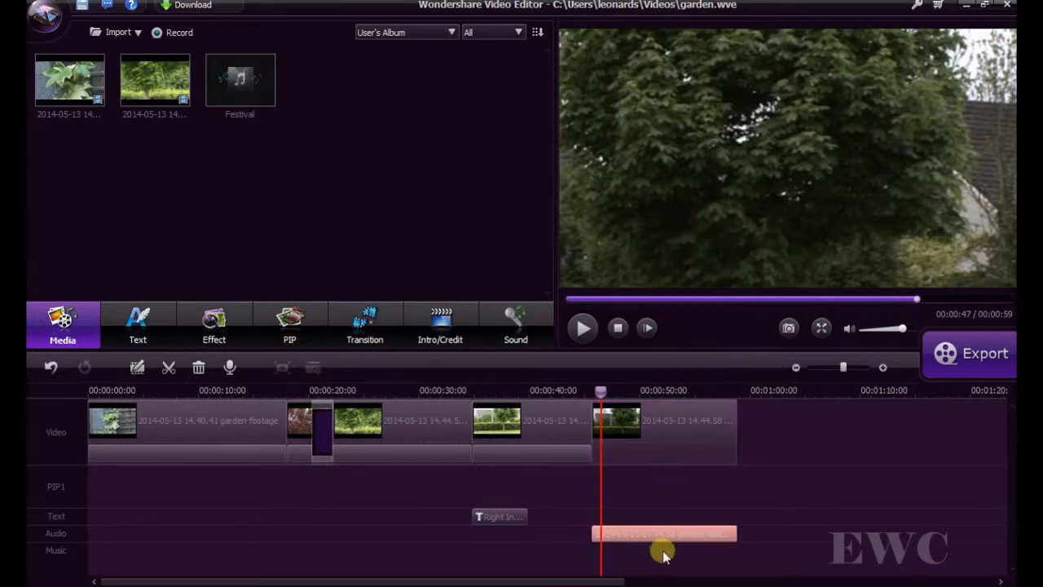
{"action": "left_click_drag", "start_coordinate": [665, 534], "coordinate": [758, 533]}
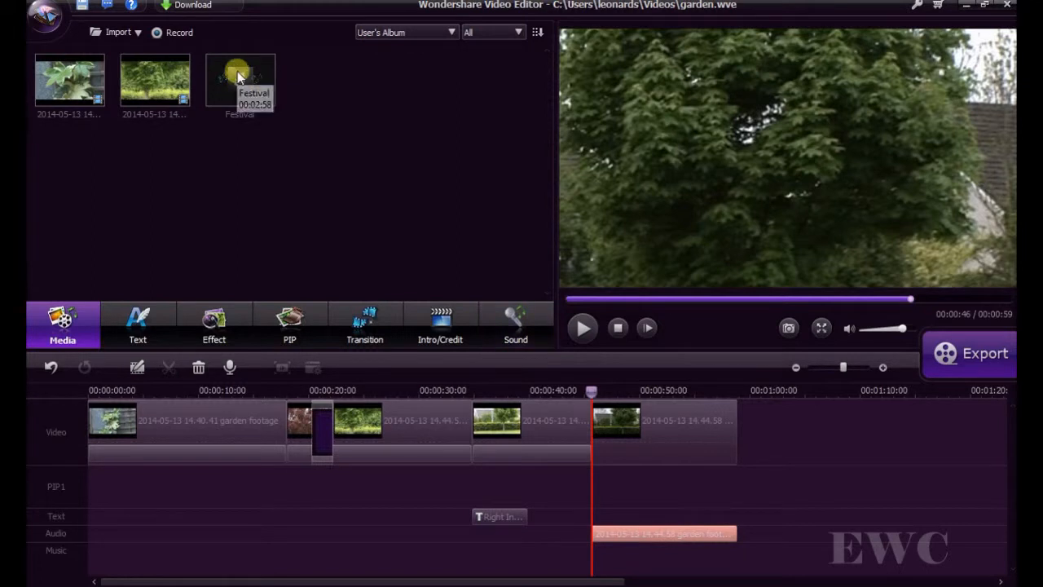
Step: Place the Festival music on the music track, trim its end to the video's end and preview it
{"action": "left_click", "coordinate": [239, 78]}
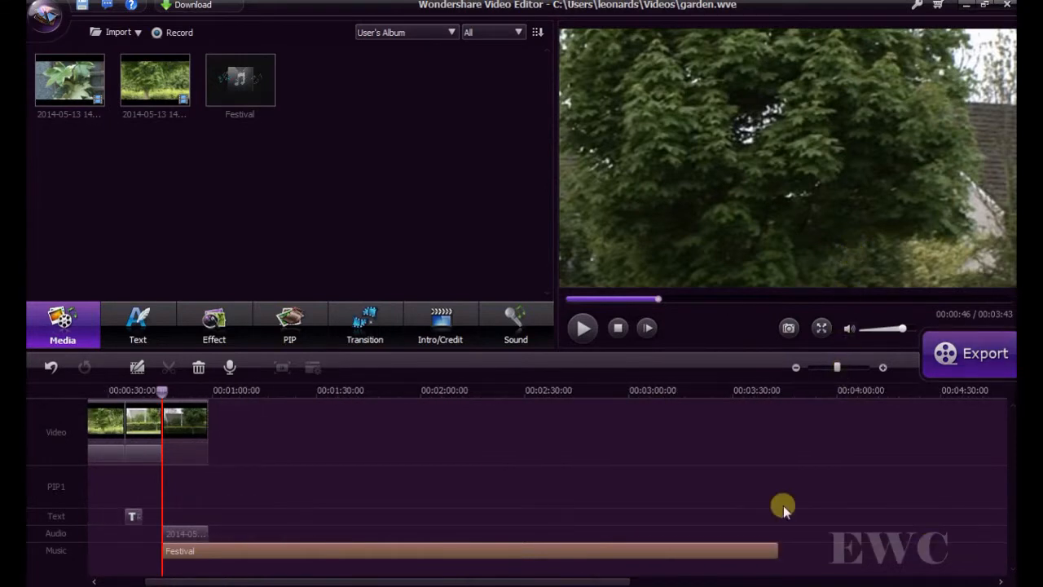
{"action": "left_click", "coordinate": [756, 390]}
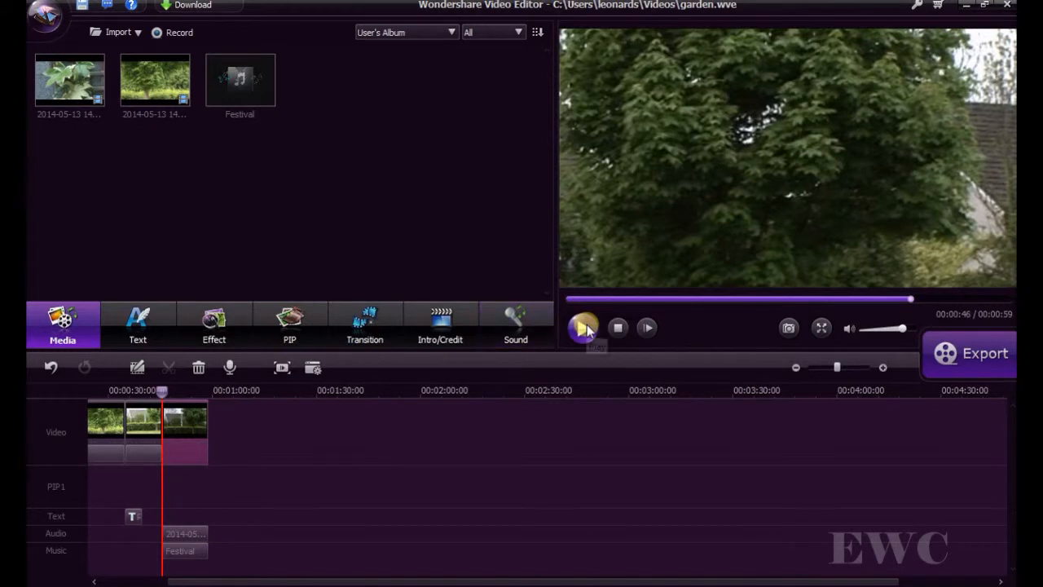
{"action": "left_click", "coordinate": [585, 328]}
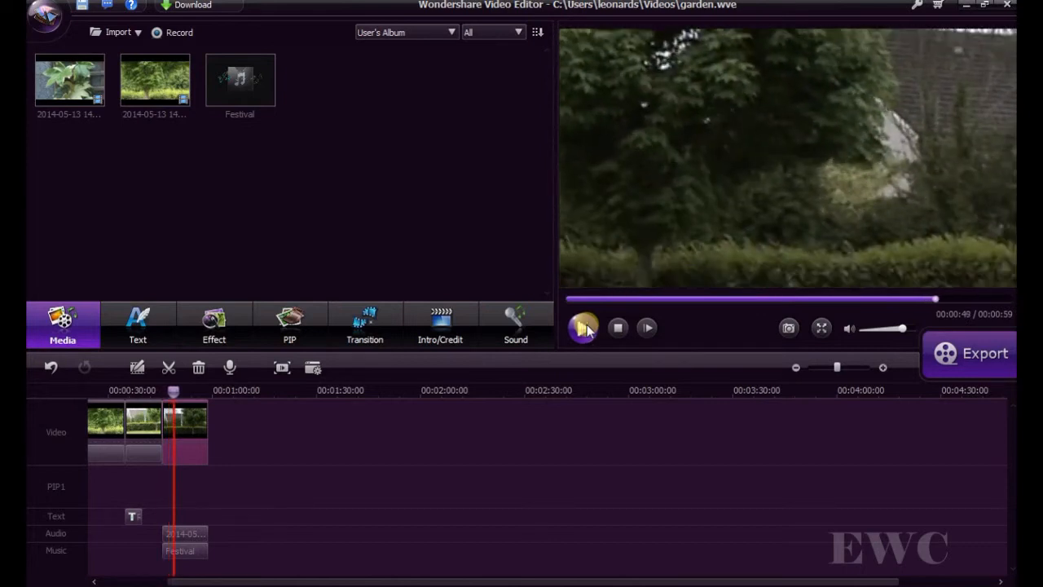
{"action": "left_click", "coordinate": [583, 328]}
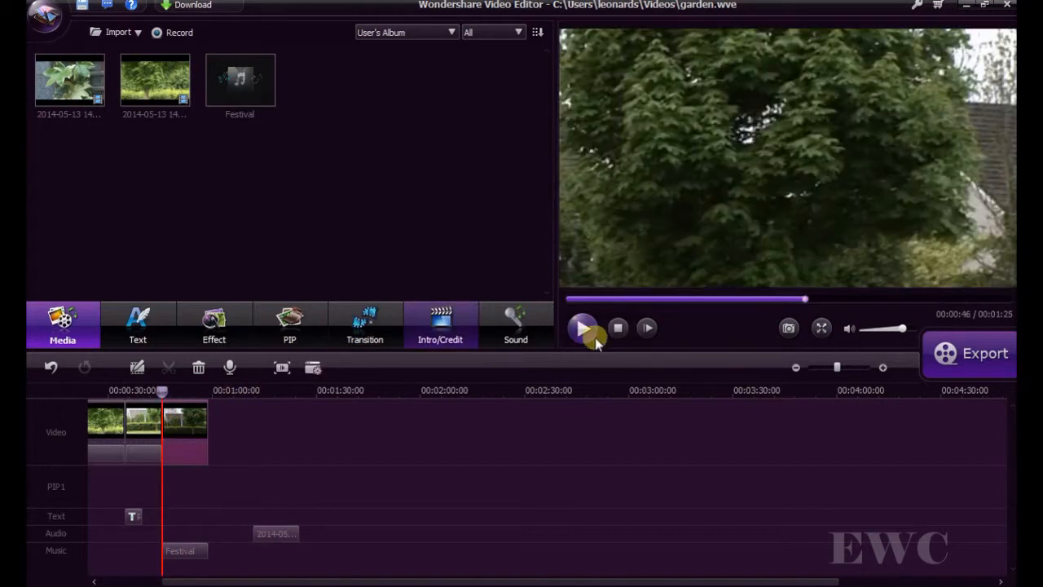
Step: Play the preview with the detached garden audio shifted later on its track
{"action": "left_click", "coordinate": [583, 327]}
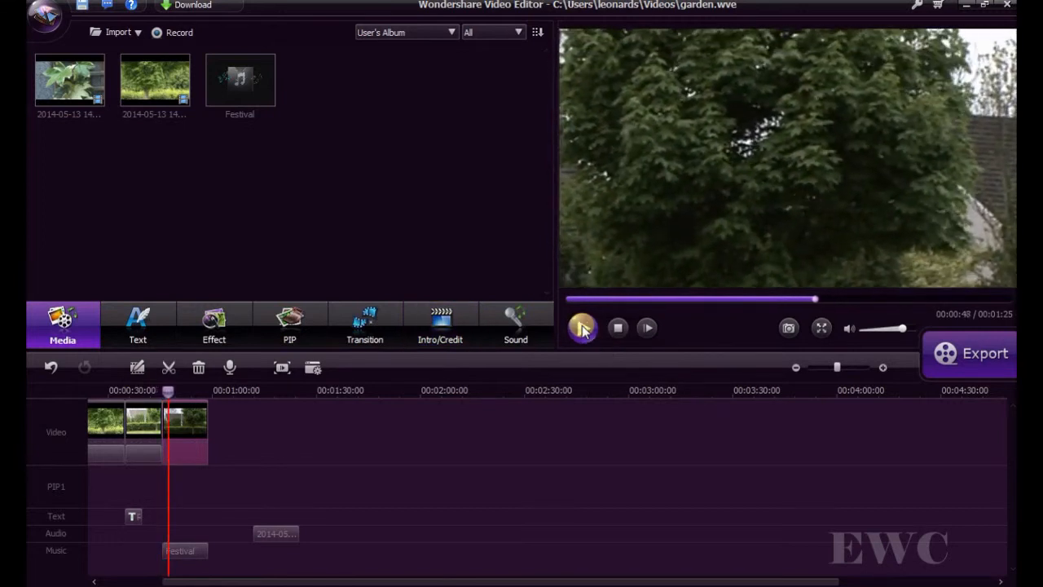
{"action": "mouse_move", "coordinate": [583, 328]}
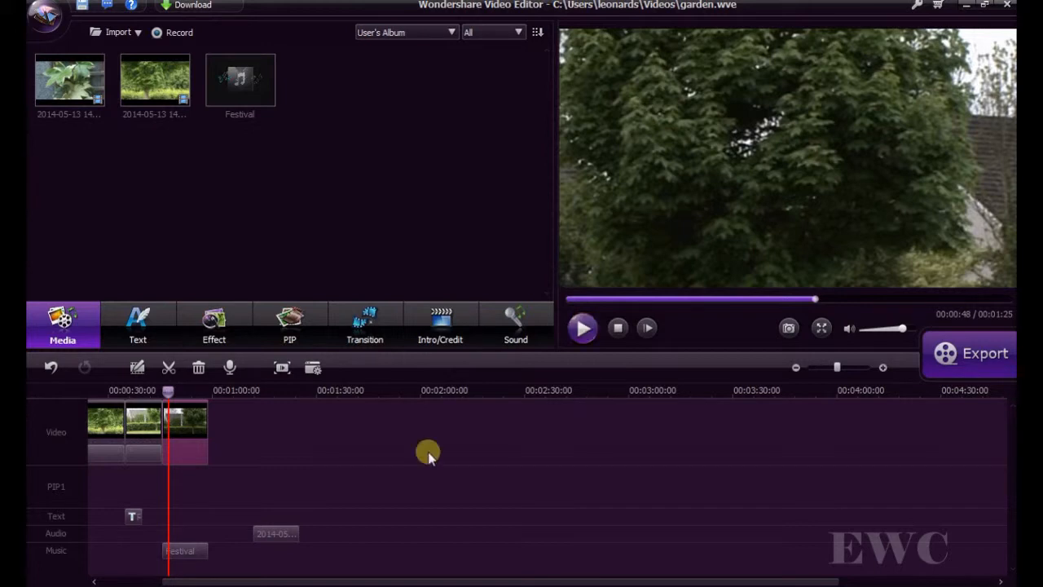
Step: In the Festival music's edit settings, lower its volume to 19
{"action": "right_click", "coordinate": [179, 551]}
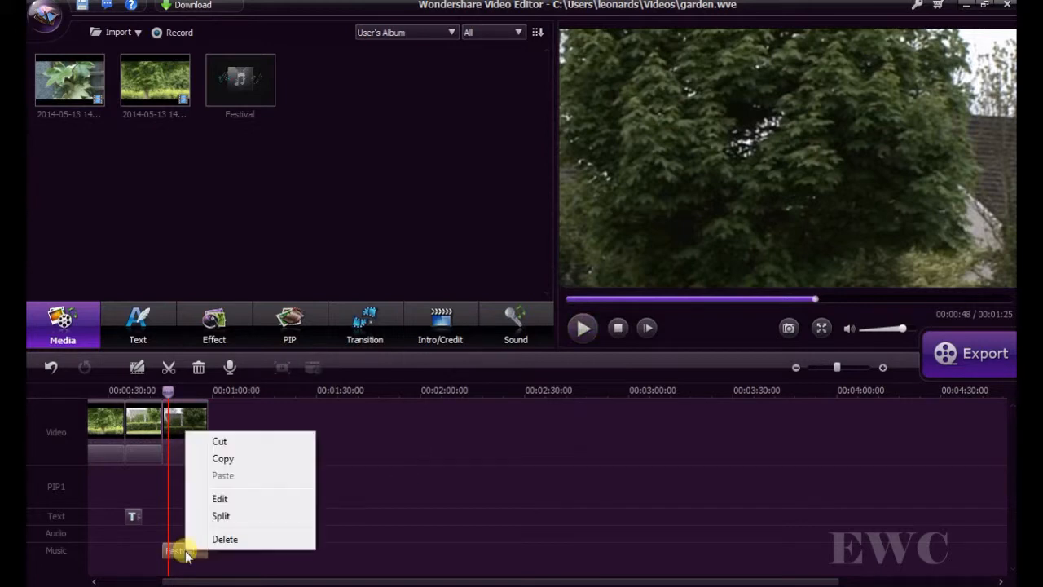
{"action": "left_click", "coordinate": [218, 499]}
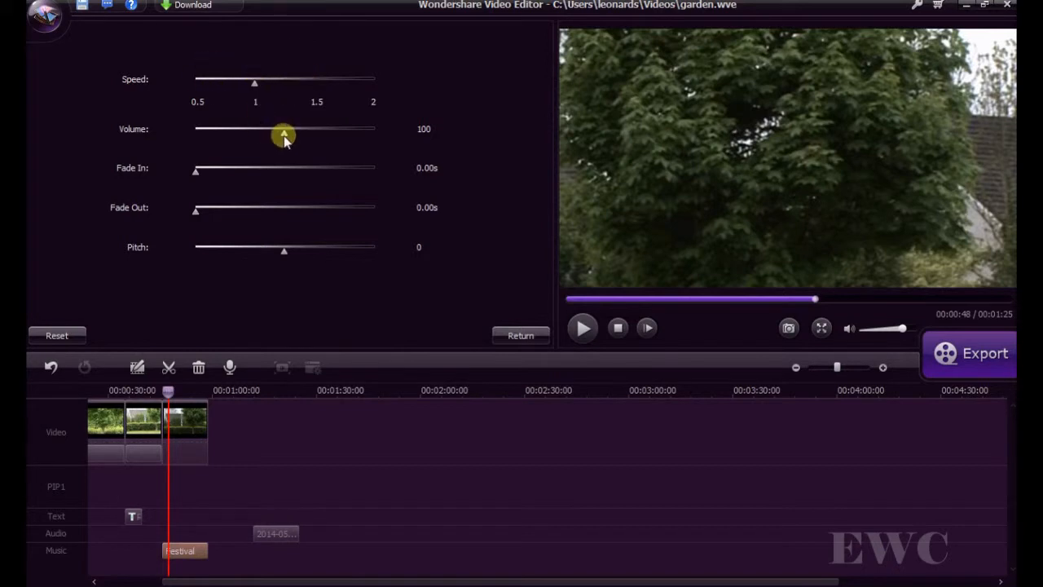
{"action": "left_click_drag", "start_coordinate": [283, 132], "coordinate": [245, 130]}
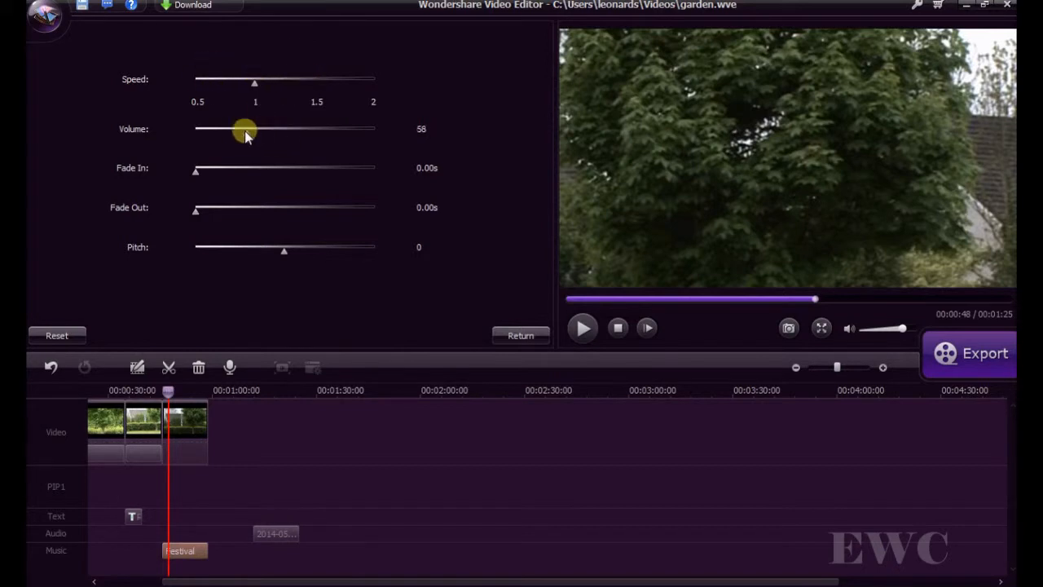
{"action": "left_click_drag", "start_coordinate": [246, 130], "coordinate": [218, 131]}
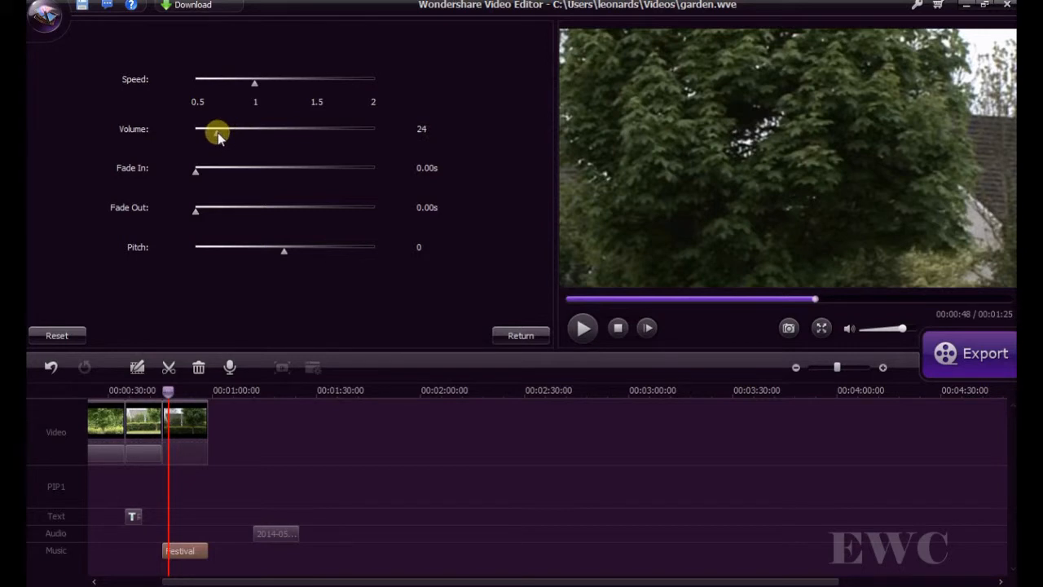
{"action": "left_click_drag", "start_coordinate": [218, 130], "coordinate": [214, 130]}
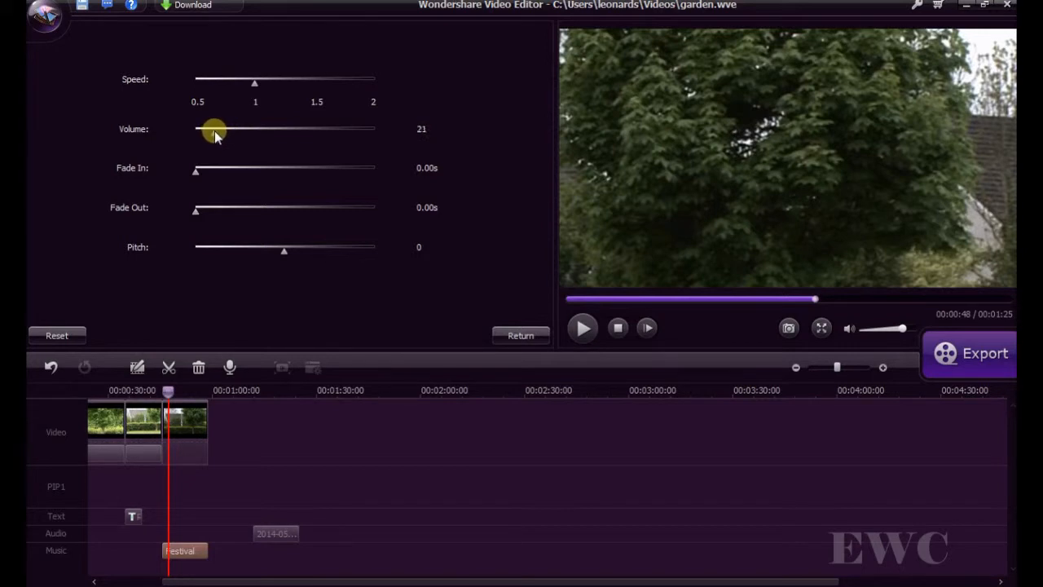
{"action": "left_click_drag", "start_coordinate": [216, 129], "coordinate": [209, 128]}
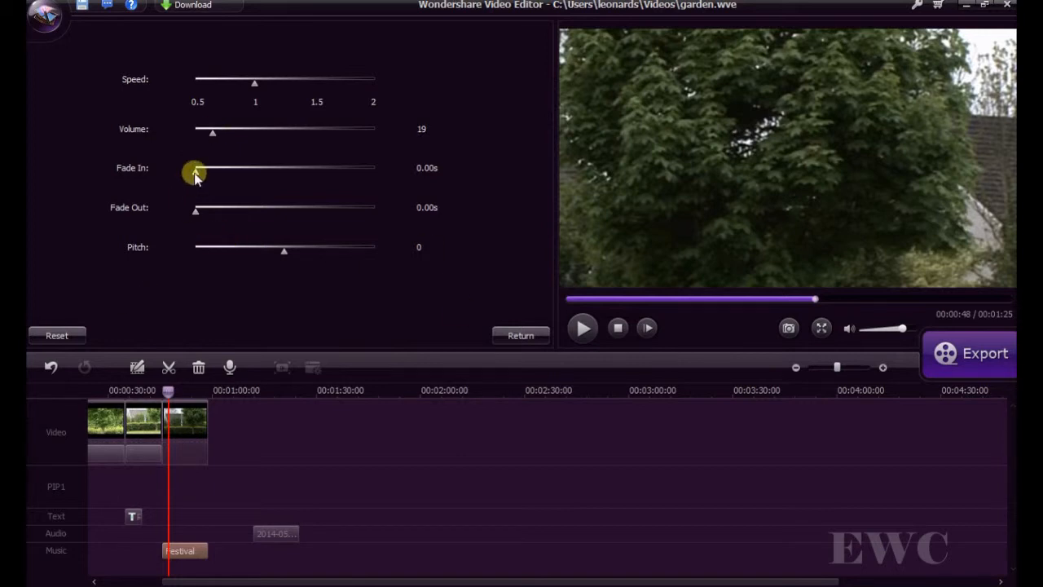
Step: Give the music a 1.00s fade in and 1.04s fade out, then return to the timeline
{"action": "left_click_drag", "start_coordinate": [196, 168], "coordinate": [231, 168]}
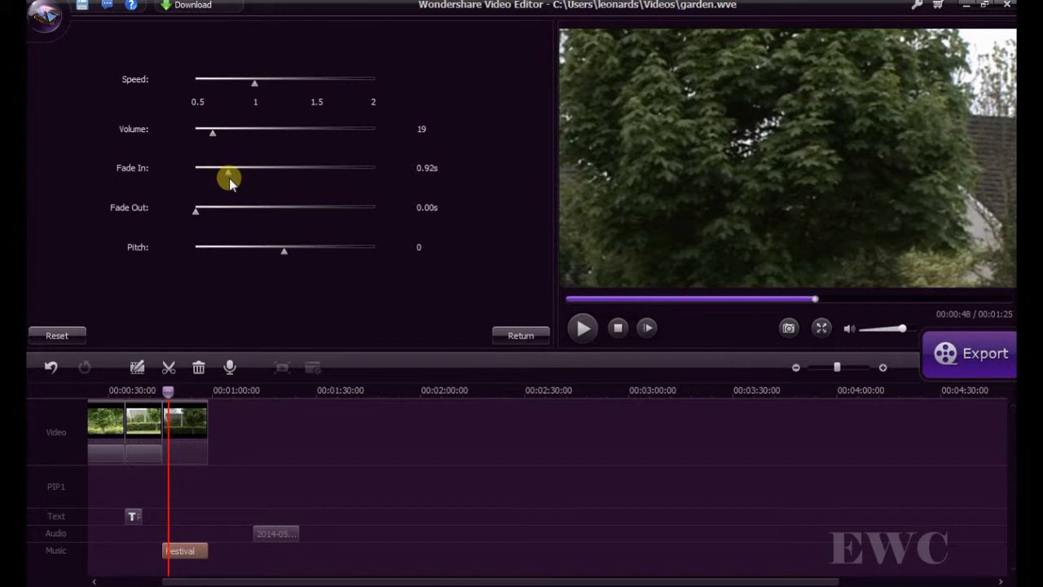
{"action": "left_click_drag", "start_coordinate": [228, 178], "coordinate": [235, 177]}
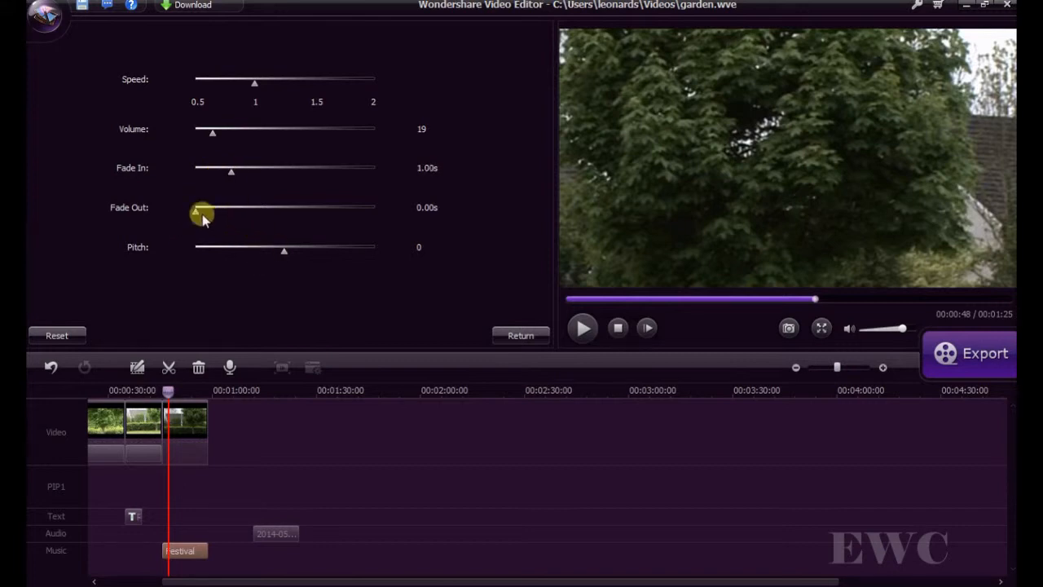
{"action": "left_click_drag", "start_coordinate": [199, 207], "coordinate": [209, 207]}
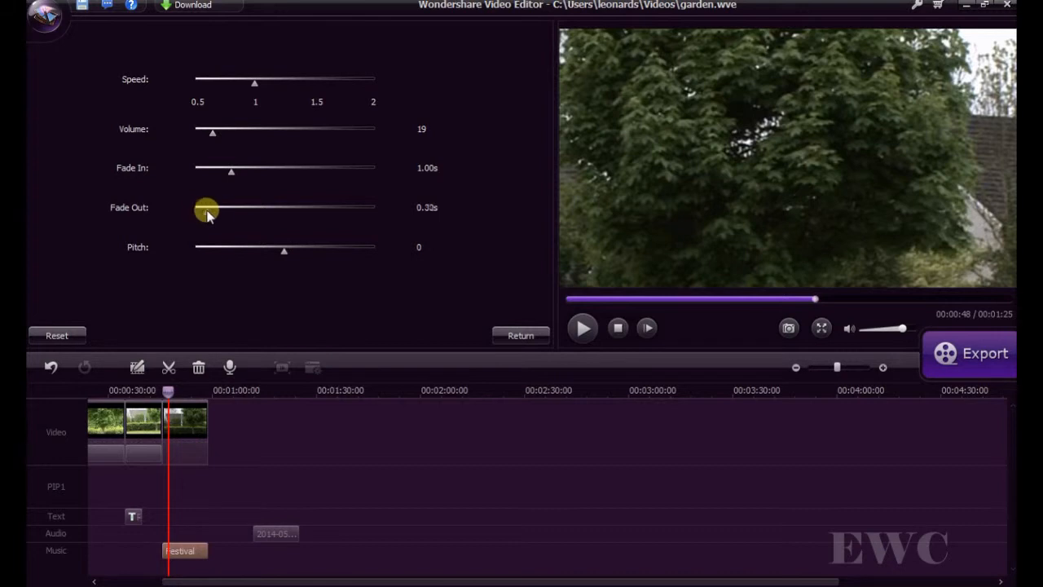
{"action": "left_click_drag", "start_coordinate": [205, 208], "coordinate": [235, 209]}
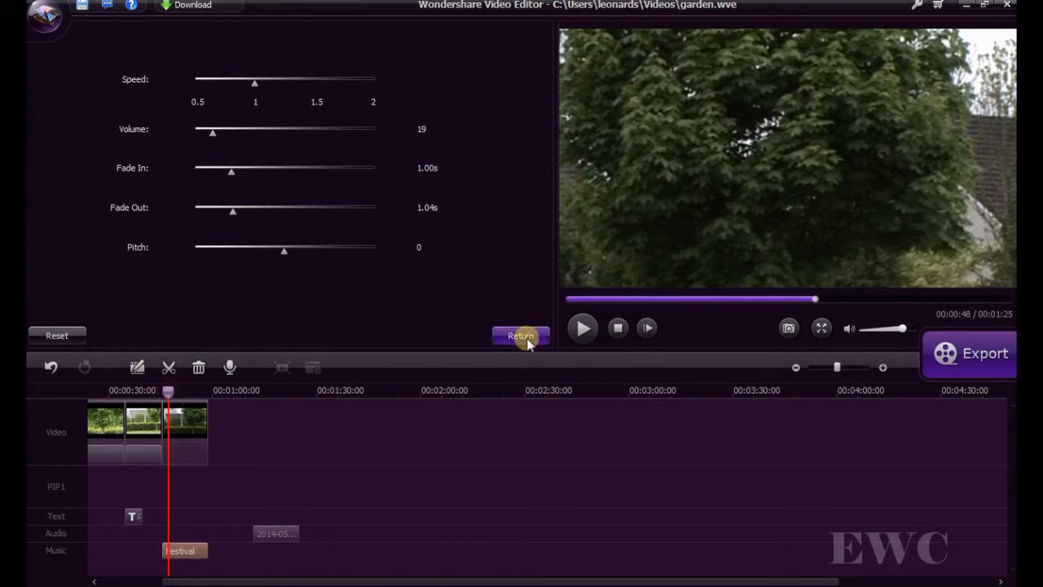
{"action": "left_click", "coordinate": [520, 335]}
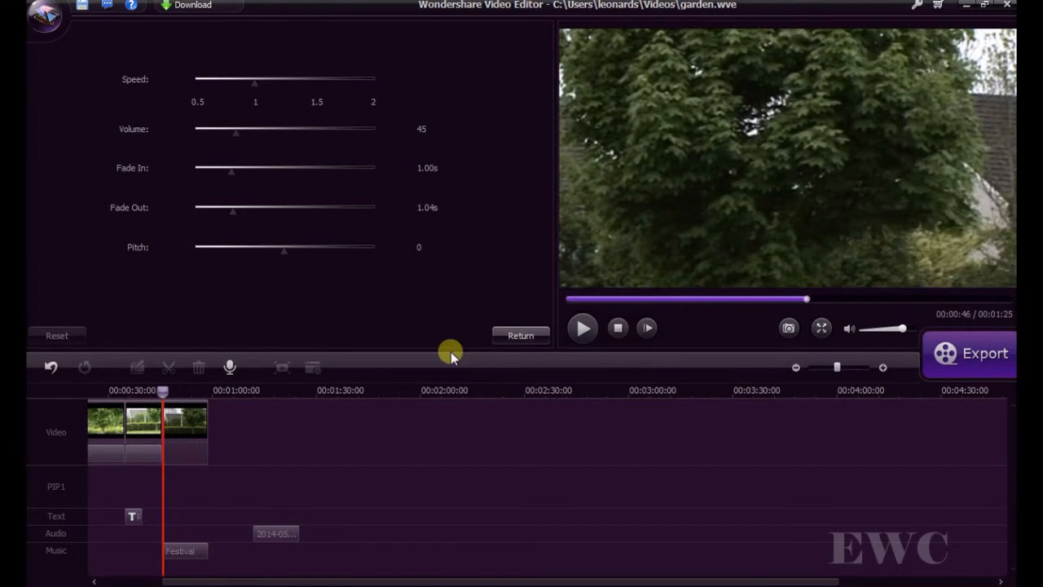
{"action": "mouse_move", "coordinate": [594, 422]}
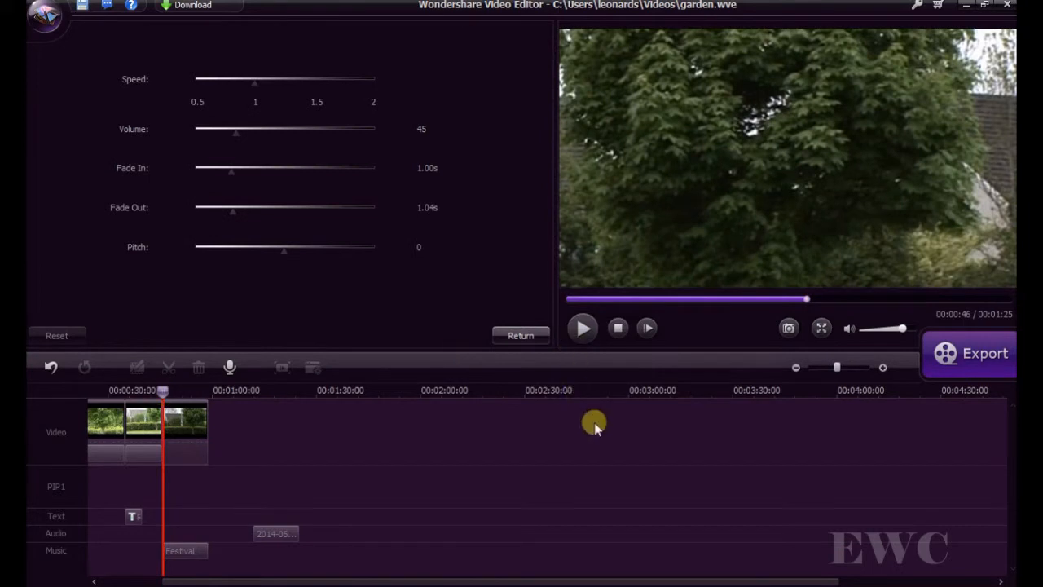
{"action": "left_click", "coordinate": [582, 328]}
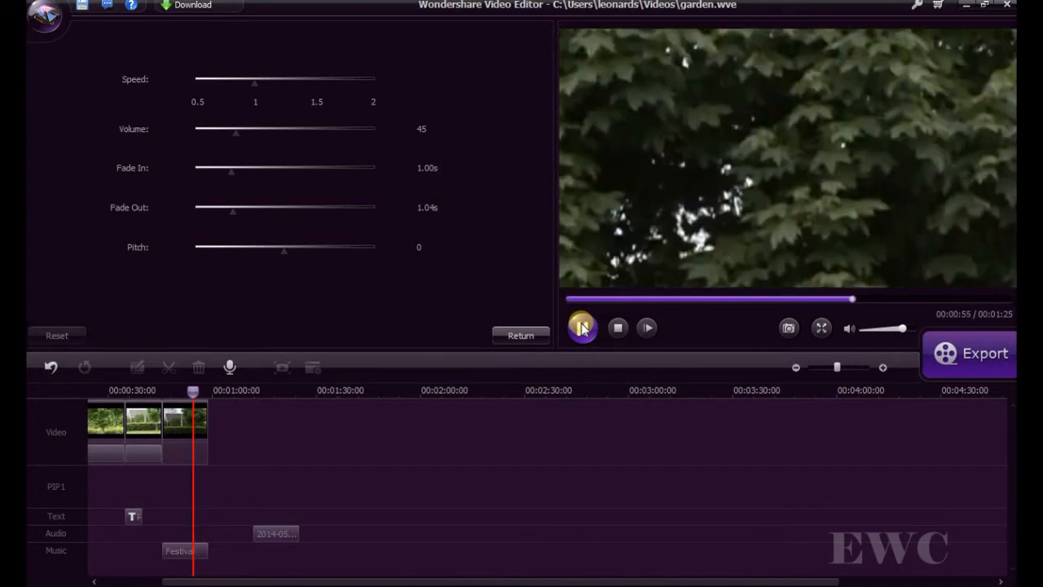
{"action": "left_click", "coordinate": [581, 326]}
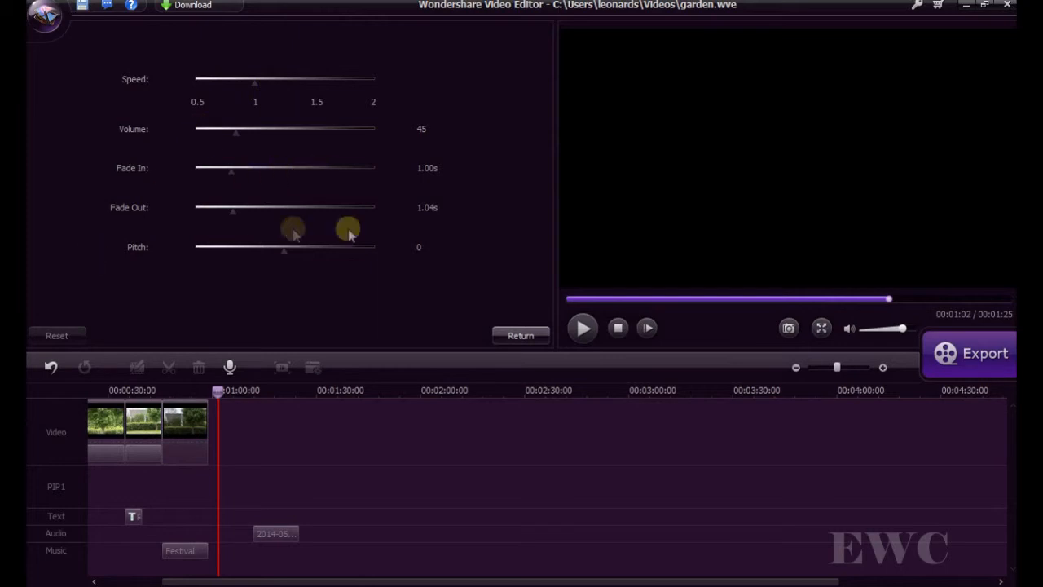
{"action": "left_click", "coordinate": [519, 326]}
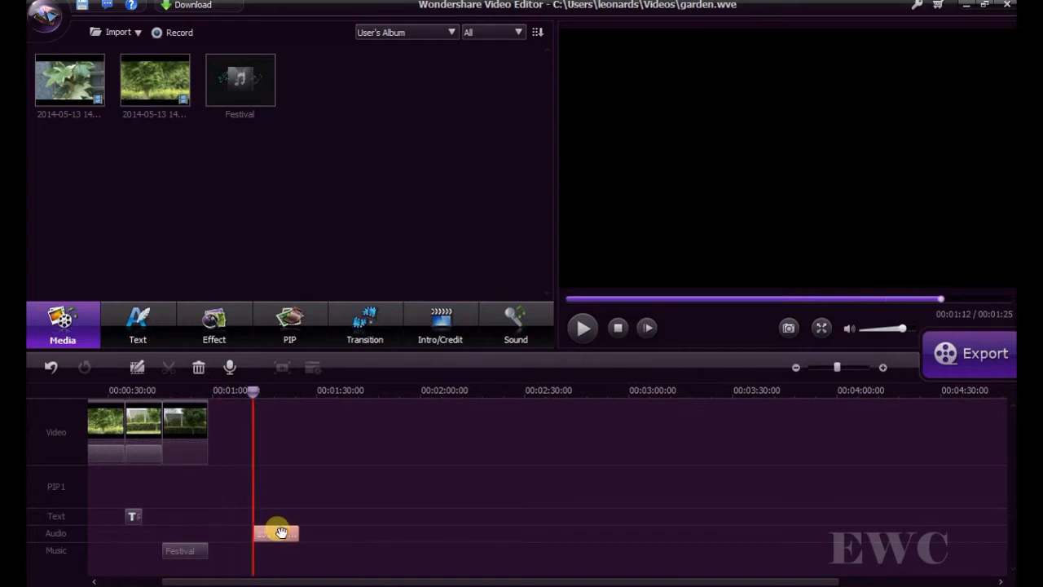
Step: Delete the detached garden audio clip from the Audio track
{"action": "right_click", "coordinate": [277, 533]}
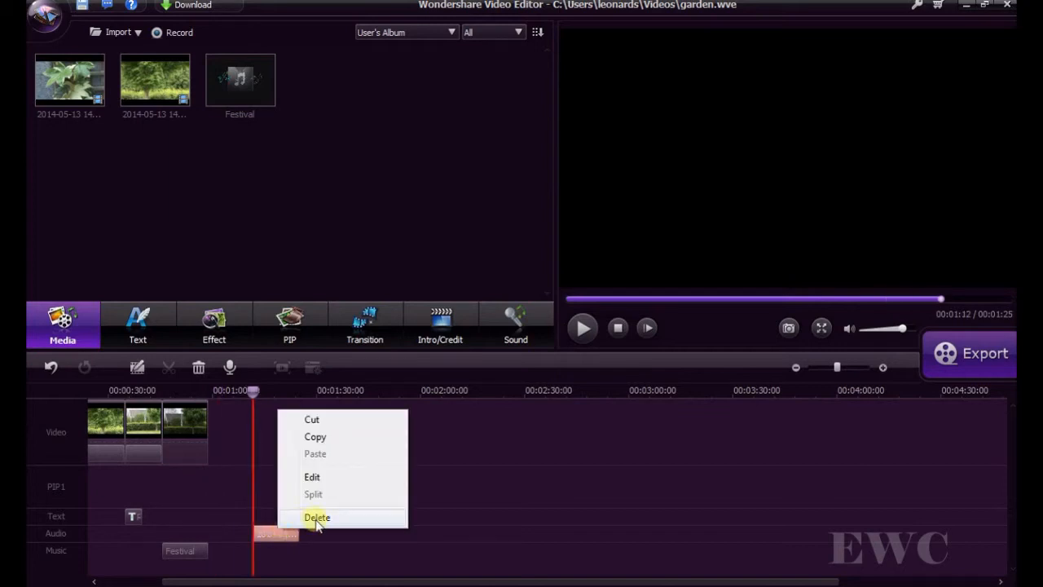
{"action": "left_click", "coordinate": [316, 517]}
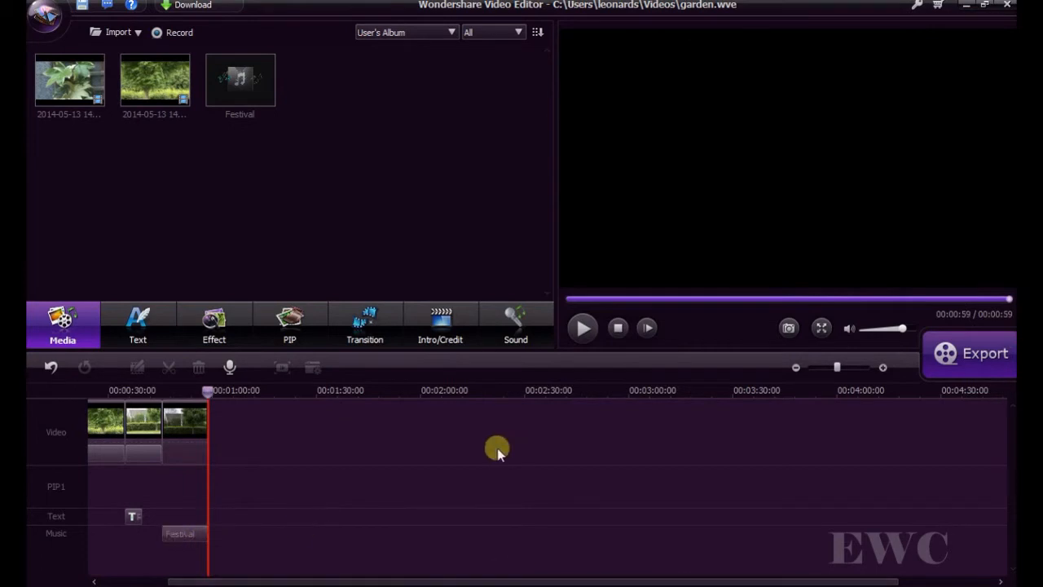
{"action": "mouse_move", "coordinate": [378, 453]}
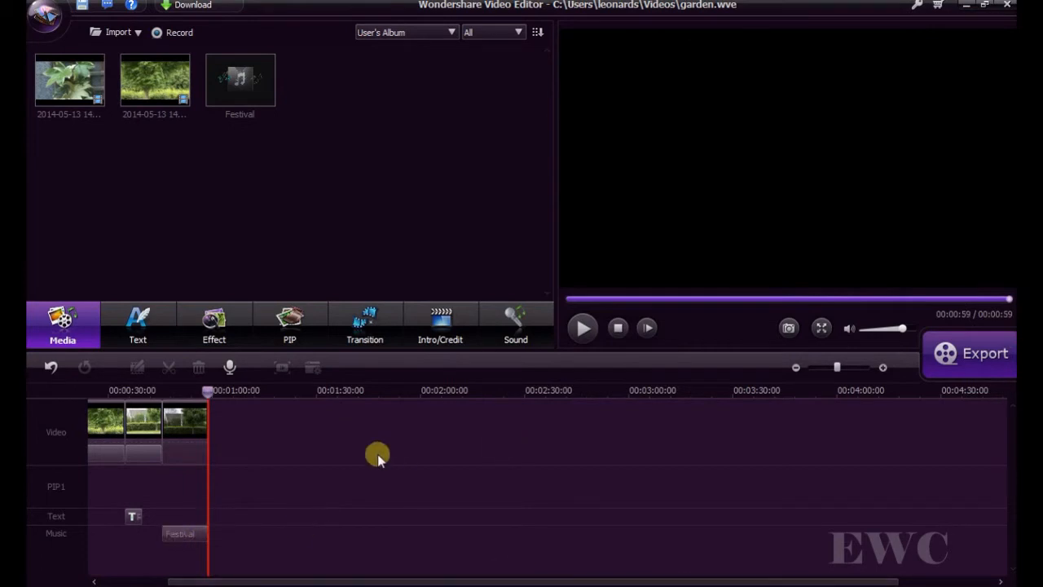
{"action": "mouse_move", "coordinate": [202, 361]}
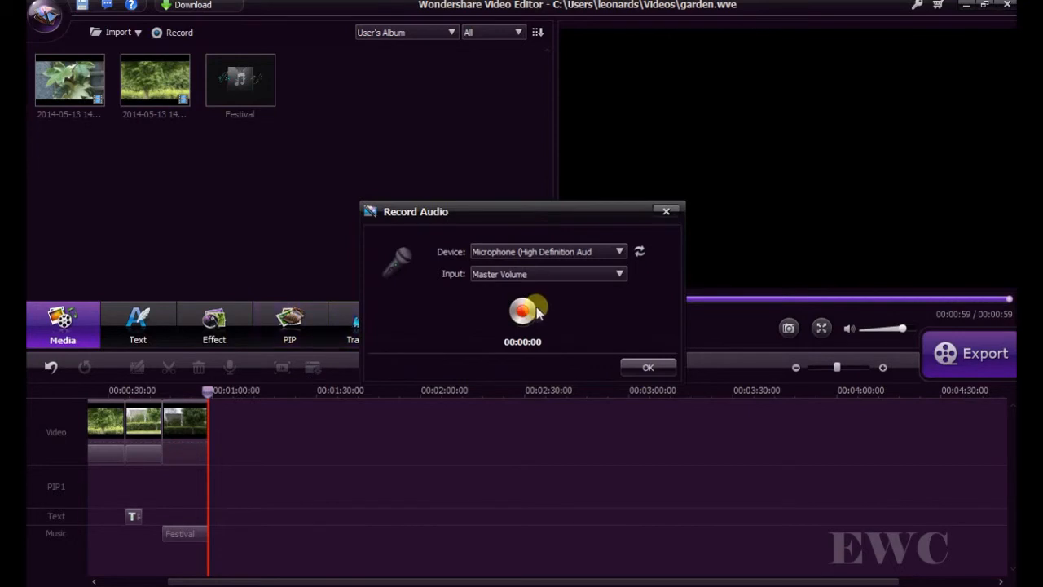
Step: Record a short microphone narration in the Record Audio dialog and add it to the record track
{"action": "left_click", "coordinate": [522, 310]}
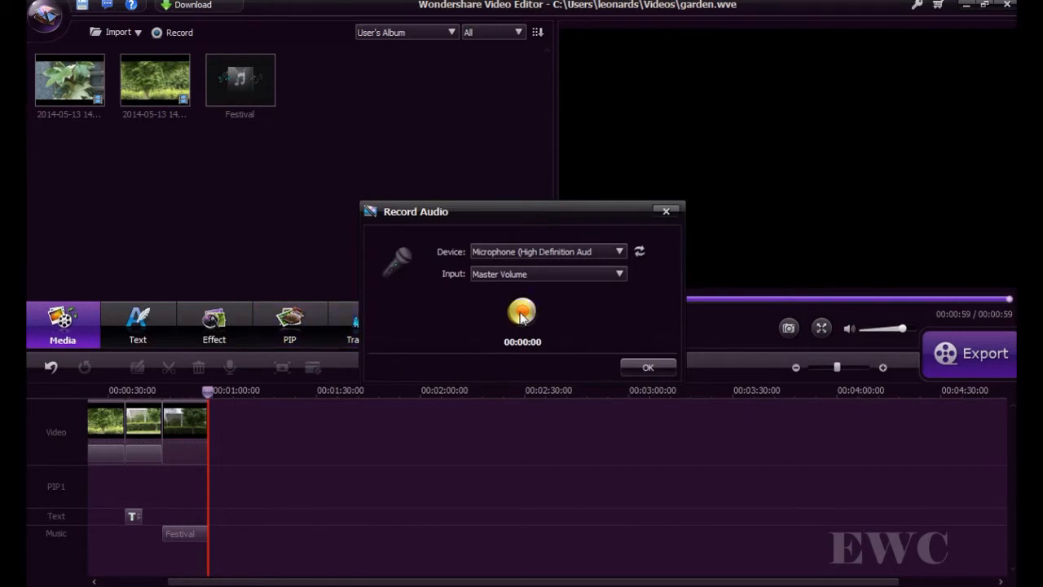
{"action": "left_click", "coordinate": [521, 311]}
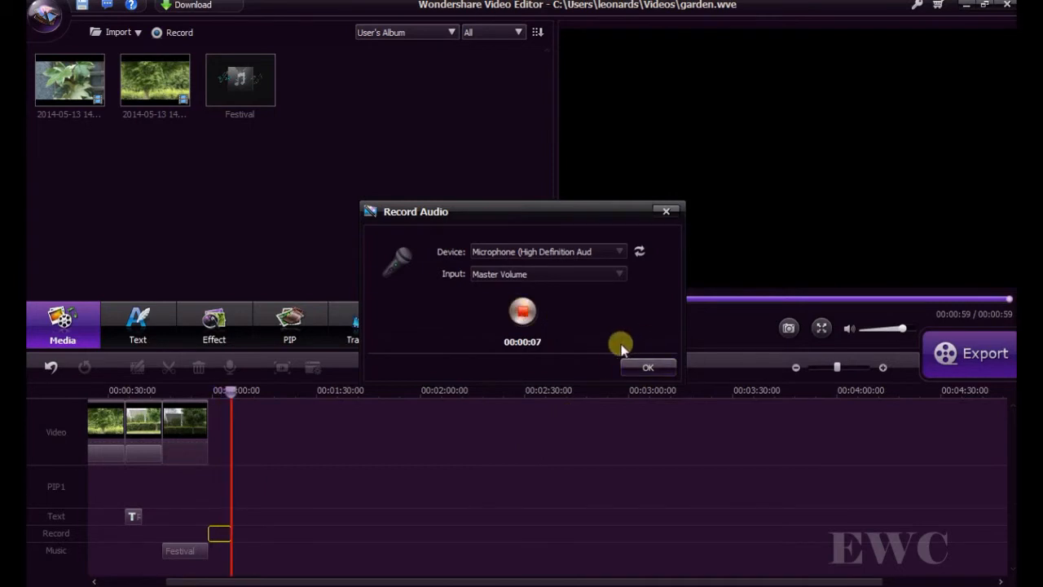
{"action": "left_click", "coordinate": [522, 311]}
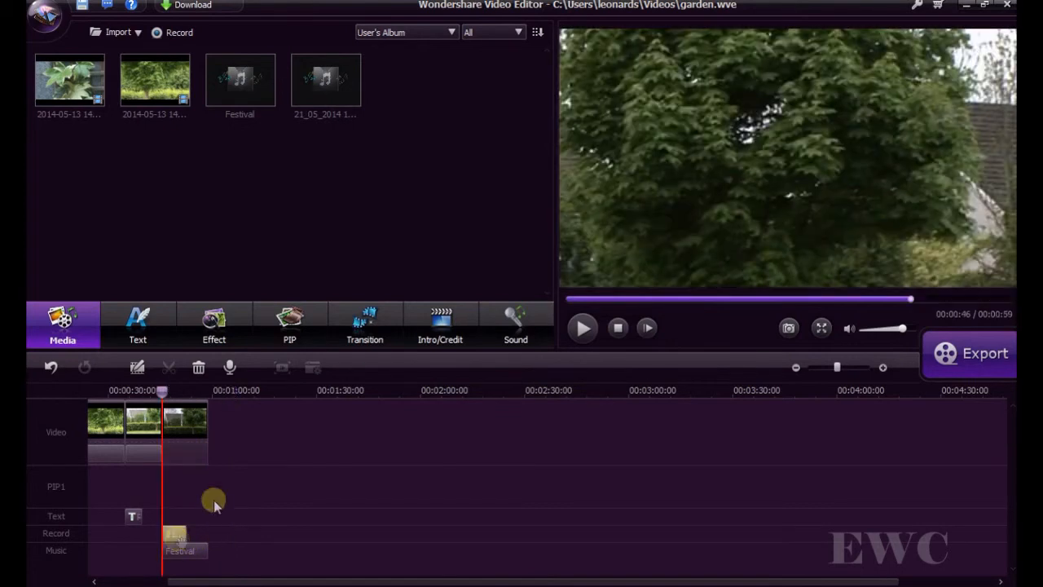
{"action": "left_click", "coordinate": [584, 328]}
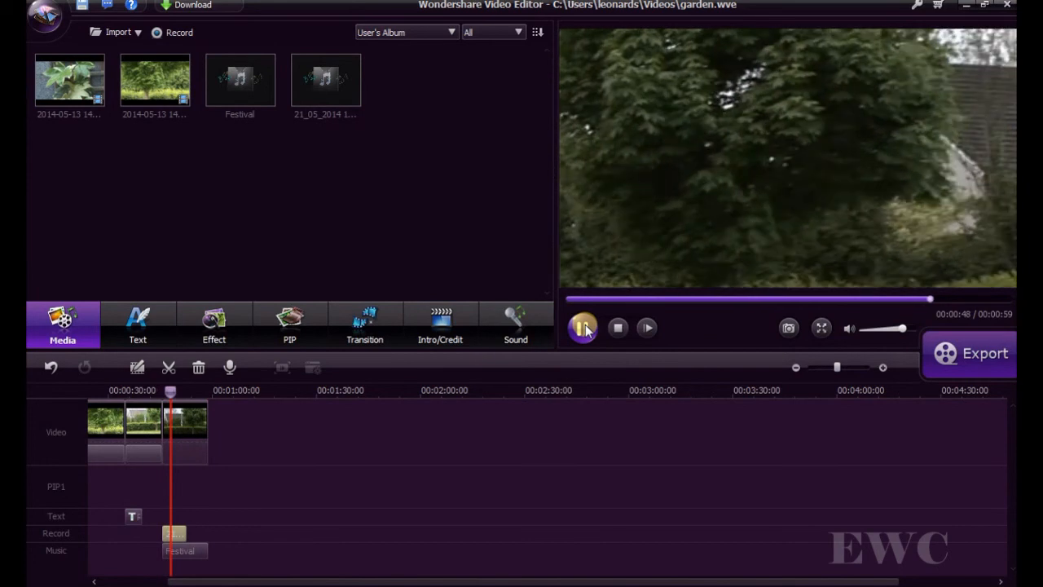
{"action": "left_click", "coordinate": [583, 327]}
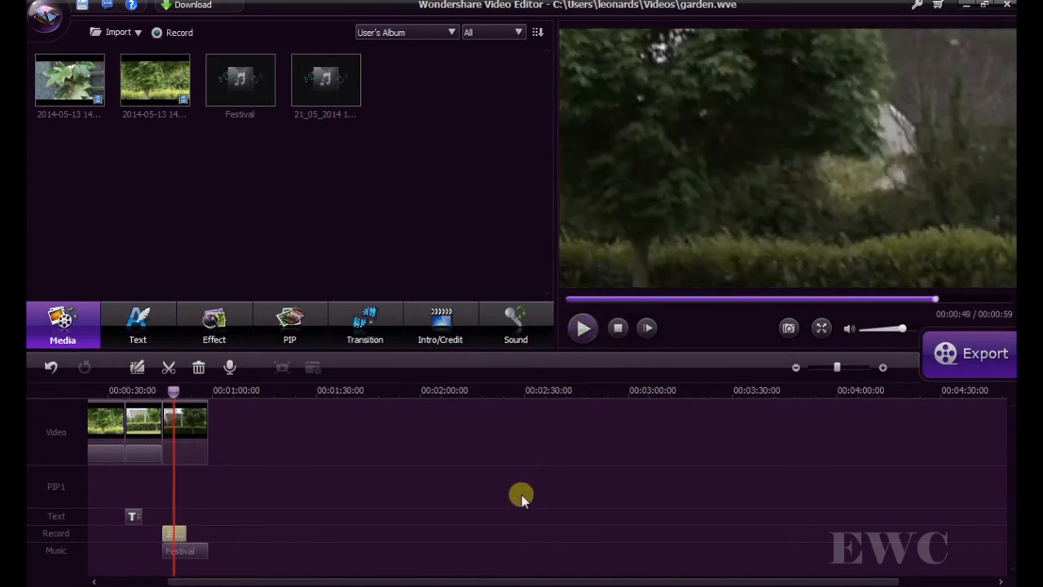